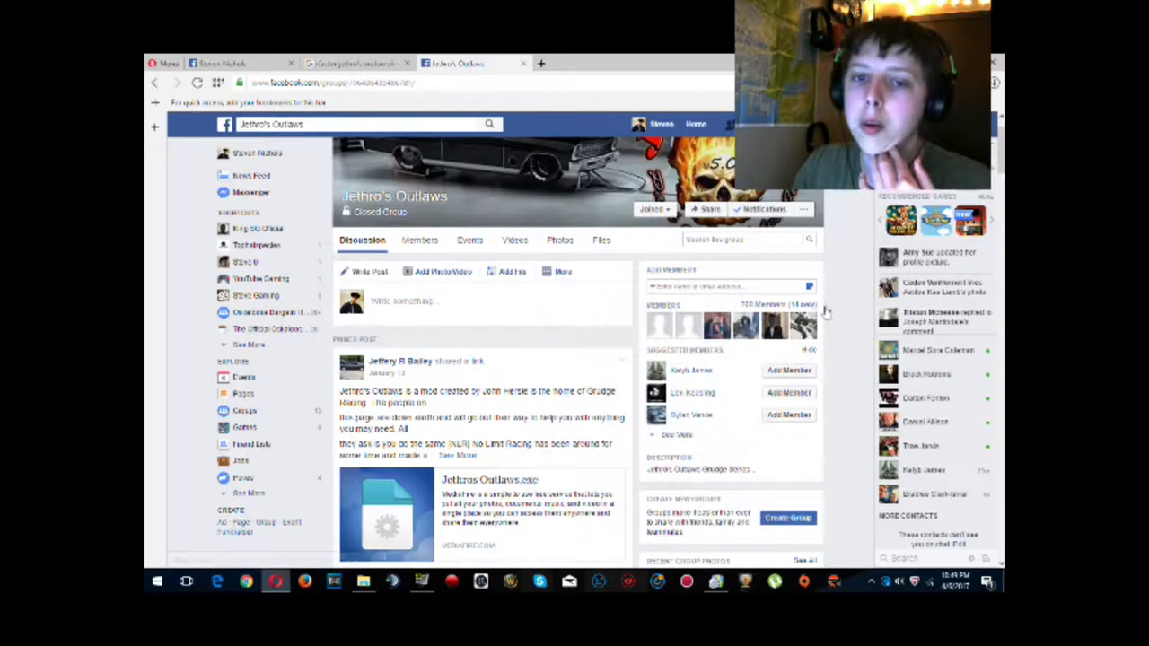
Step: Scroll the Jethro's Outlaws group feed down to the Top DoorSlammer.zip Google Drive post
{"action": "scroll", "scroll_direction": "down", "scroll_amount": 3}
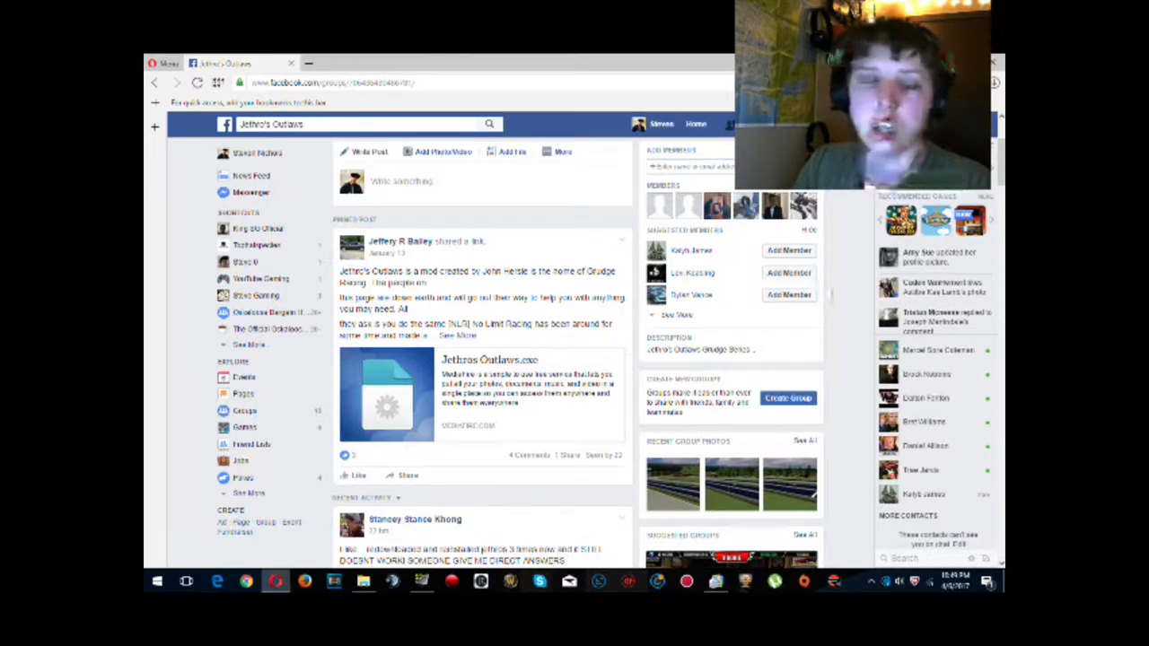
{"action": "scroll", "scroll_direction": "down", "scroll_amount": 3}
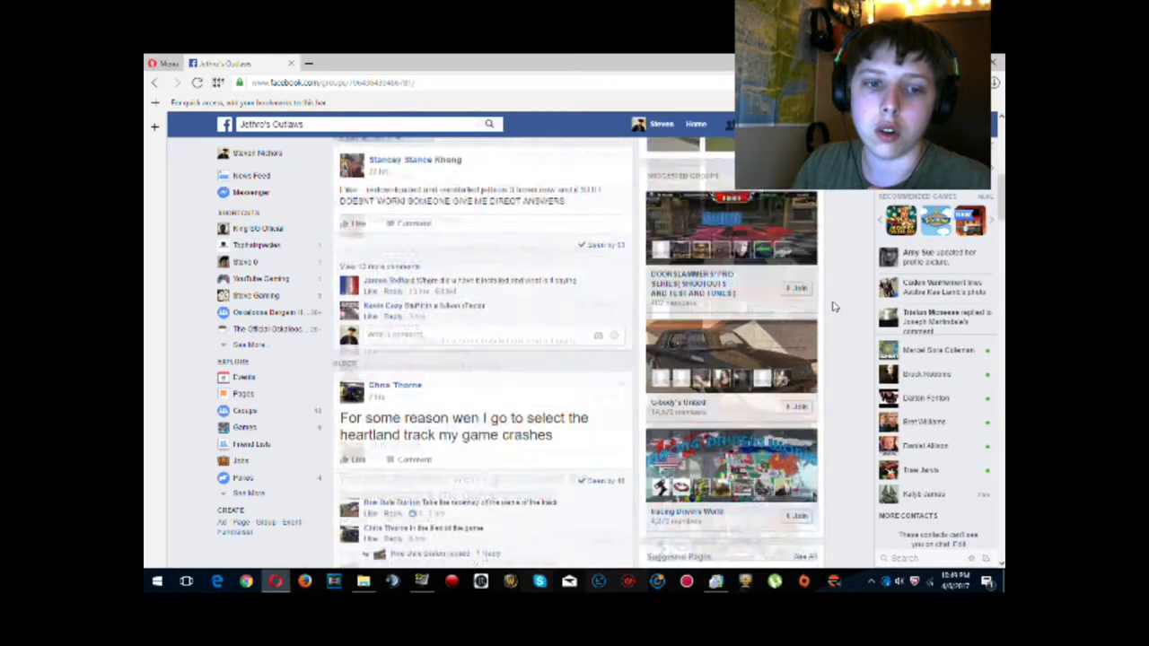
{"action": "scroll", "scroll_direction": "down", "scroll_amount": 3}
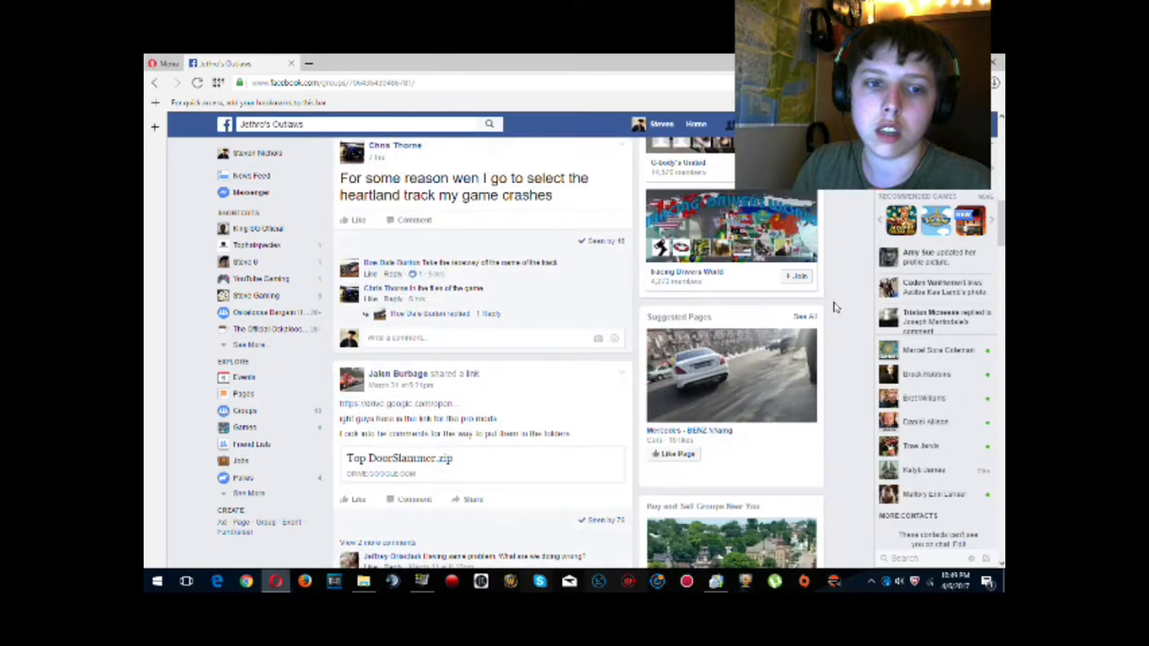
{"action": "scroll", "scroll_direction": "down", "scroll_amount": 3}
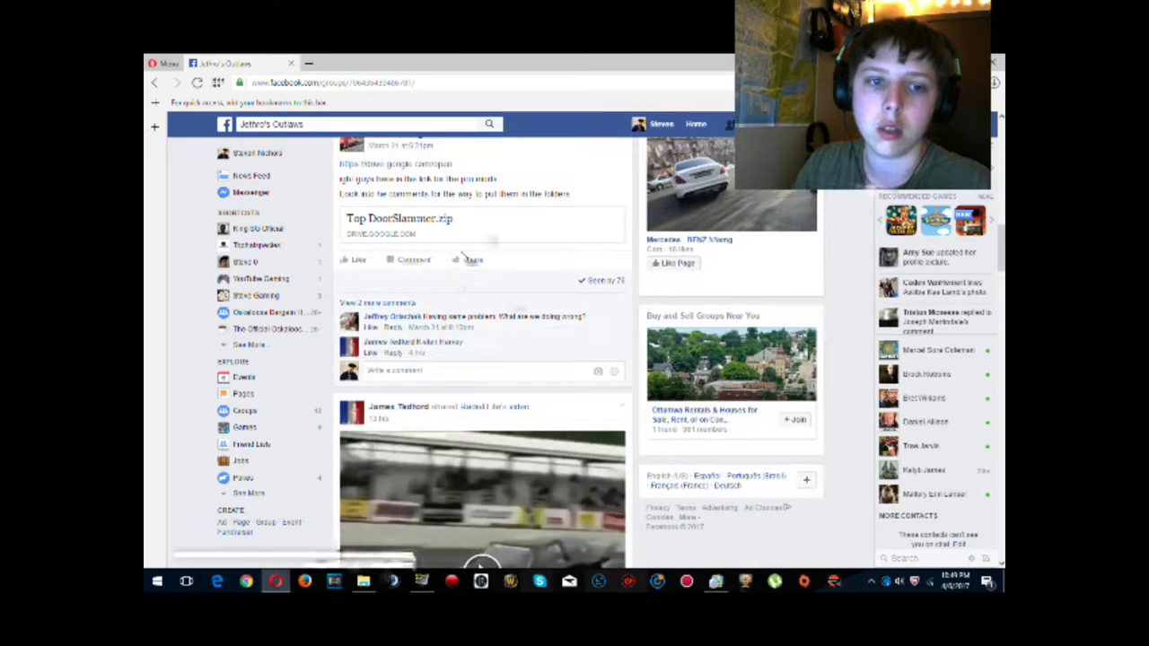
{"action": "scroll", "scroll_direction": "down", "scroll_amount": 3}
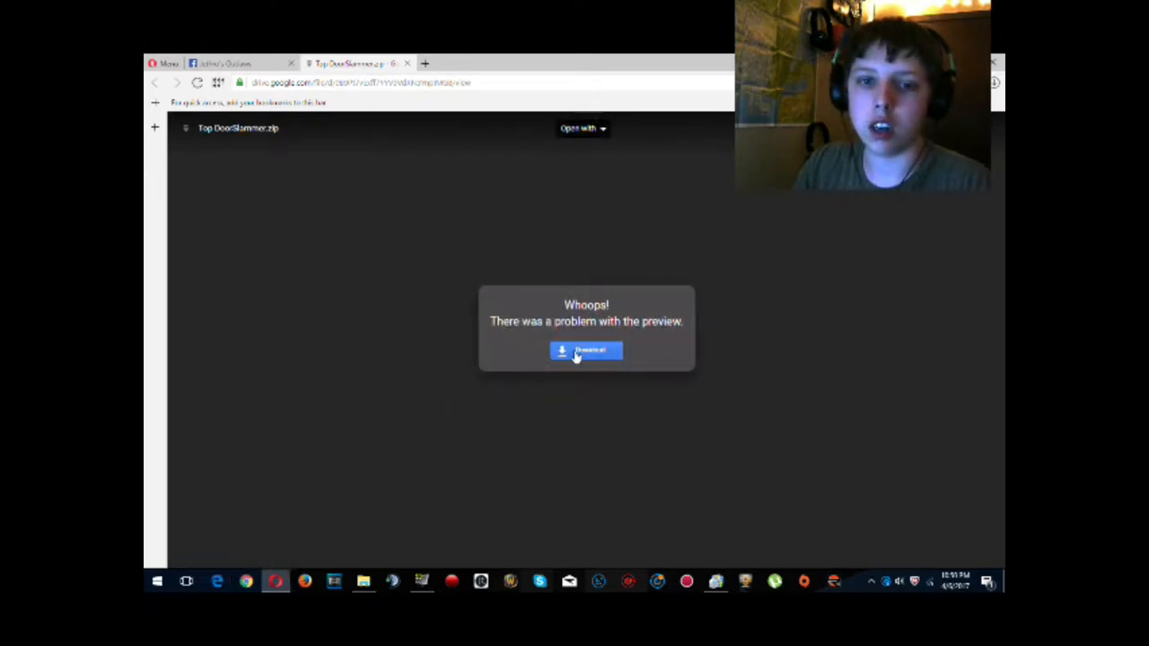
Step: Choose Download on the Top DoorSlammer.zip preview error box
{"action": "left_click", "coordinate": [585, 351]}
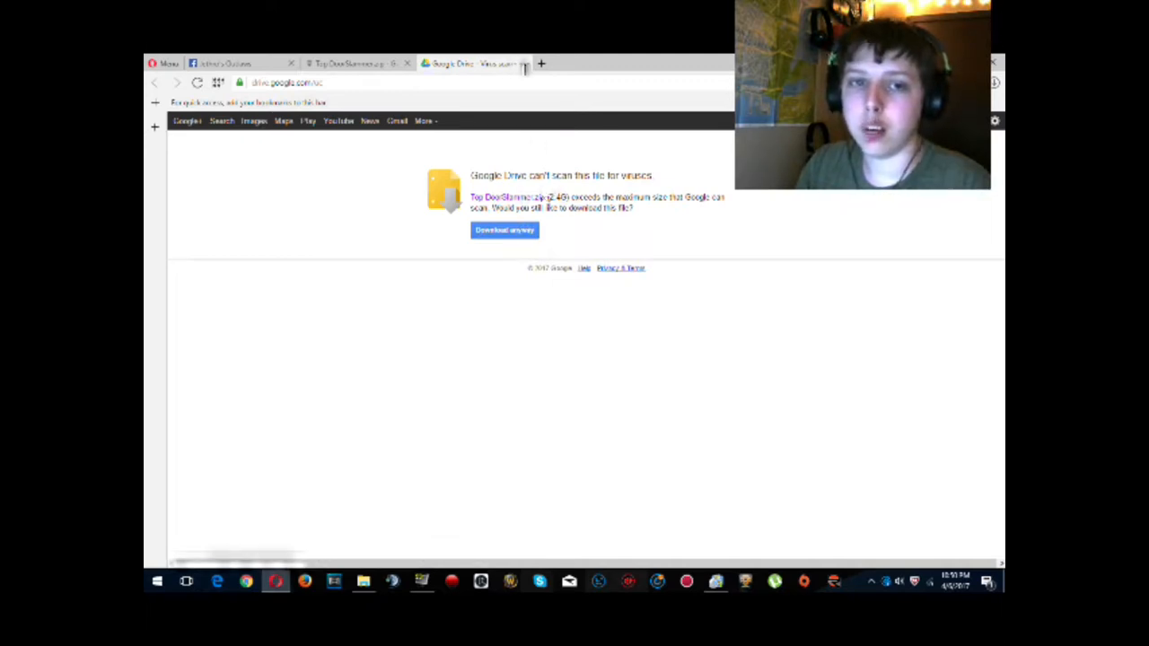
Step: Confirm 'Download anyway' past the too-large-to-scan warning for Top DoorSlammer.zip
{"action": "left_click", "coordinate": [225, 63]}
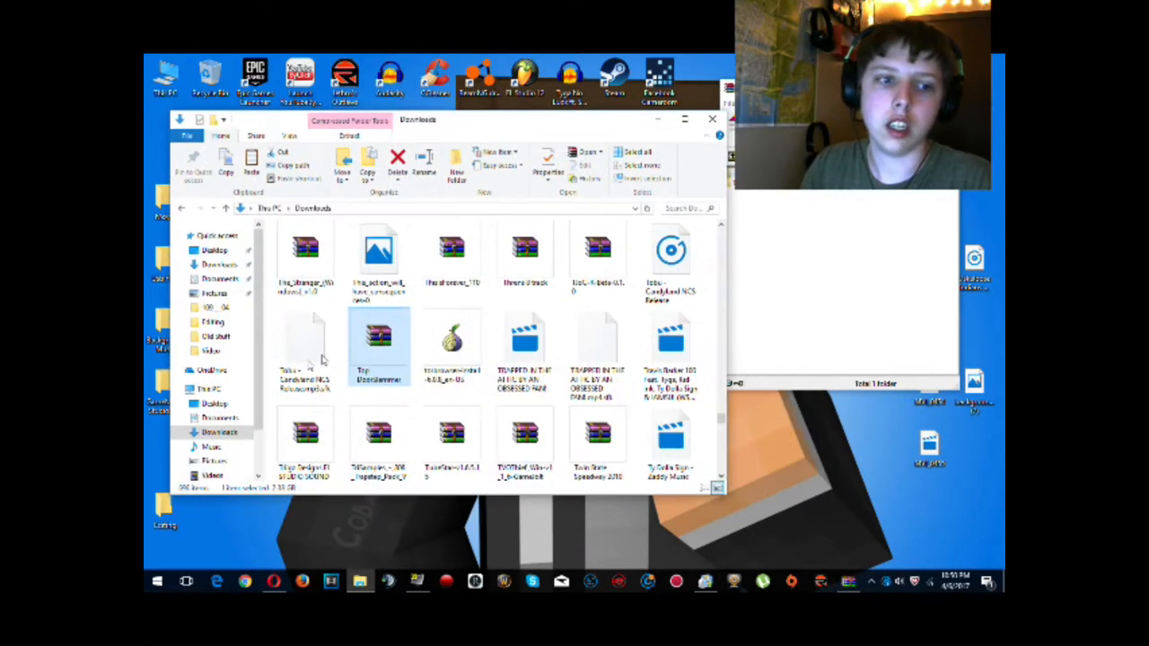
Step: Go from Acer (C:) into the Jethro's Outlaws folder, then into GameData
{"action": "left_click", "coordinate": [209, 389]}
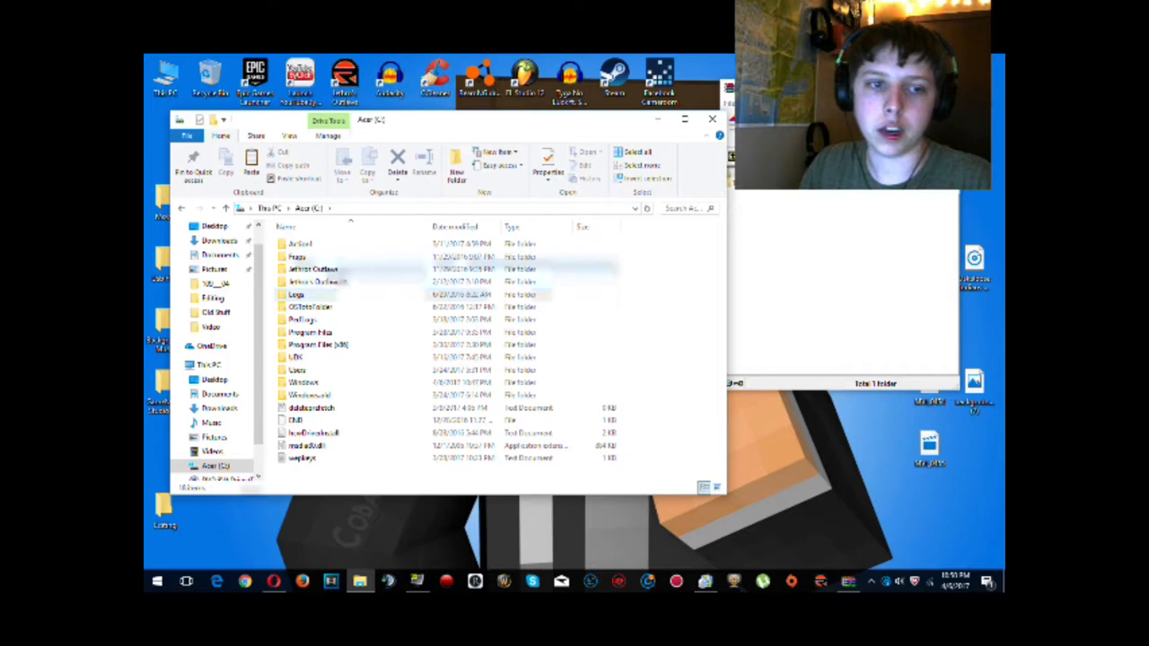
{"action": "double_click", "coordinate": [315, 282]}
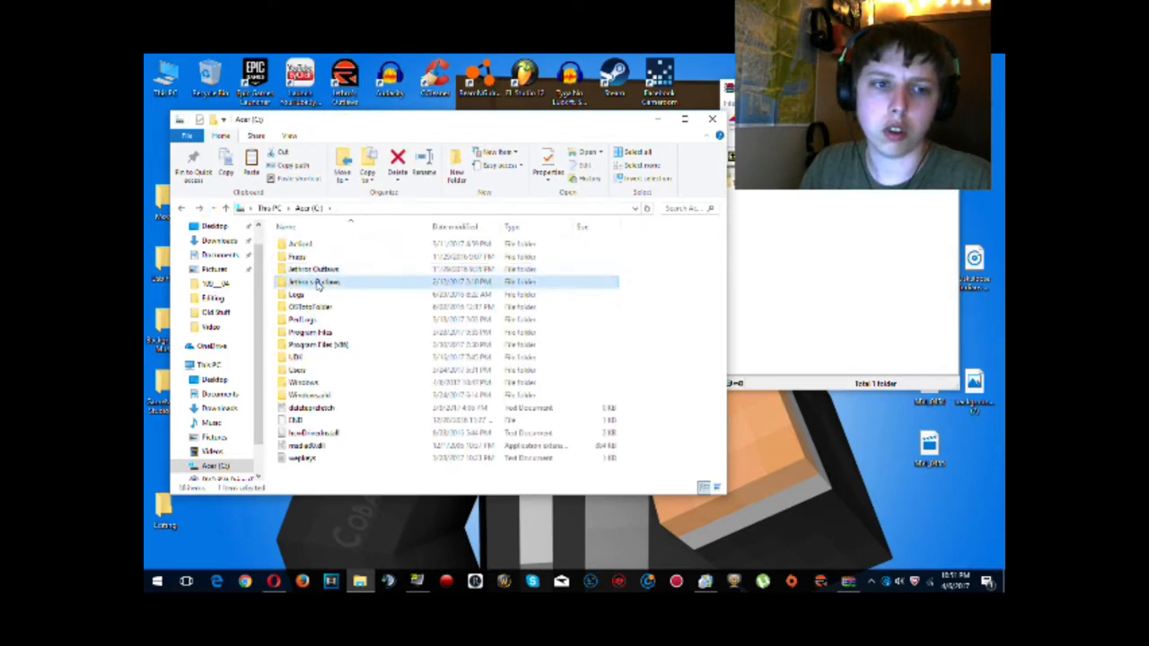
{"action": "double_click", "coordinate": [314, 282]}
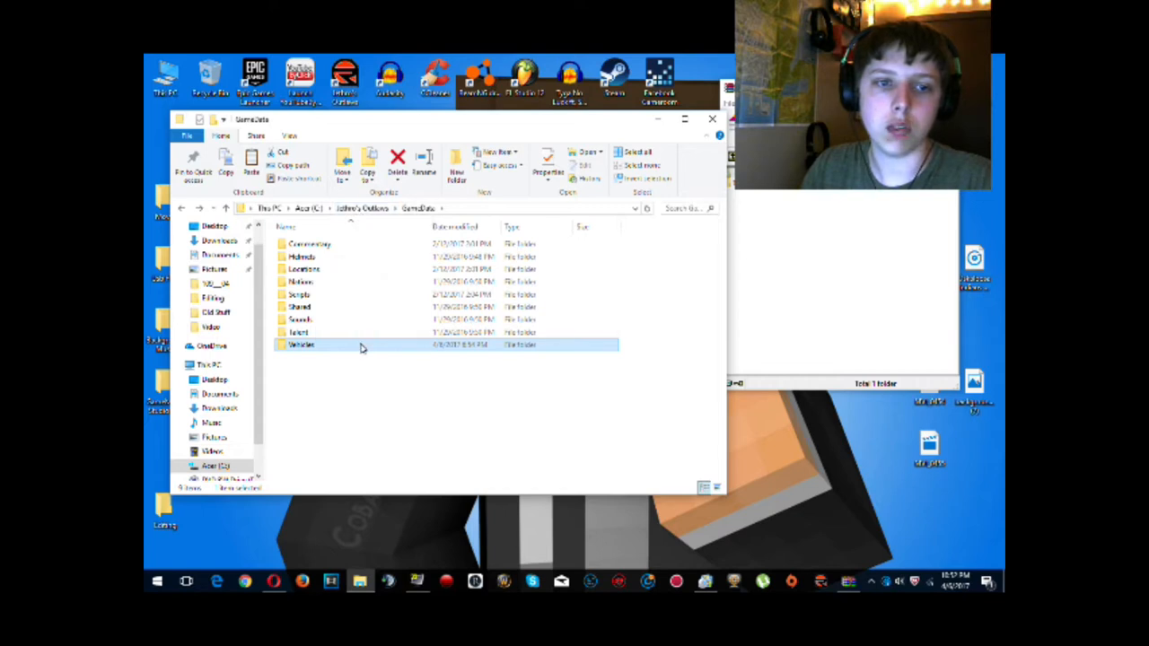
Step: Open GameData's Vehicles folder, then bring the Facebook group page back via Opera
{"action": "double_click", "coordinate": [301, 344]}
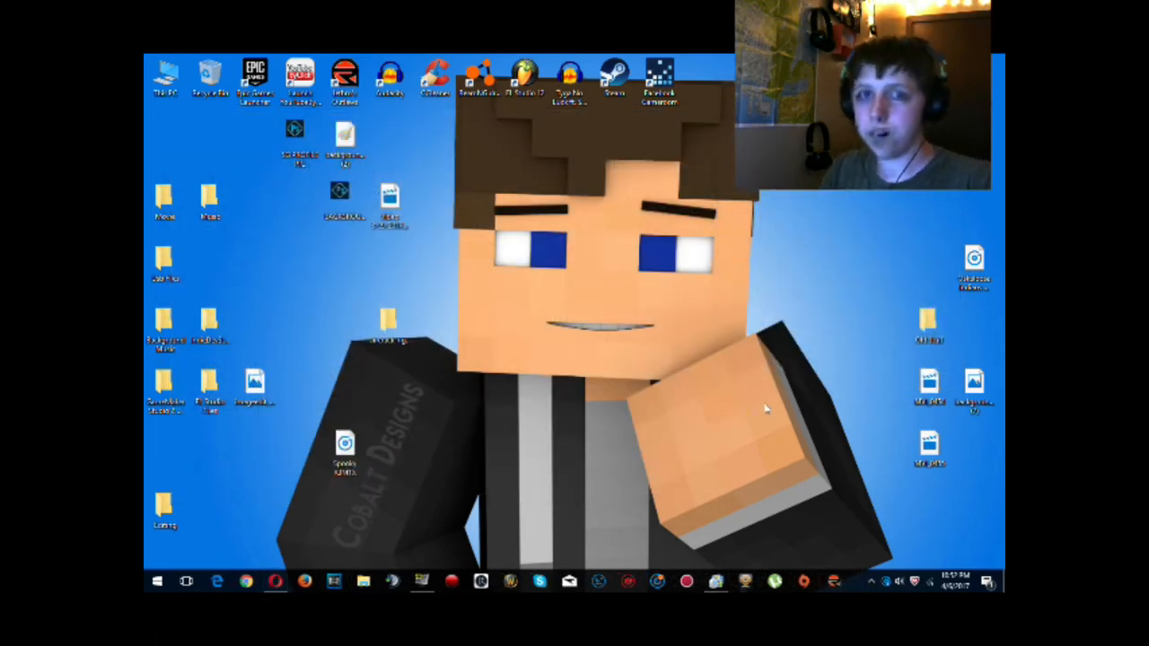
{"action": "left_click", "coordinate": [246, 581]}
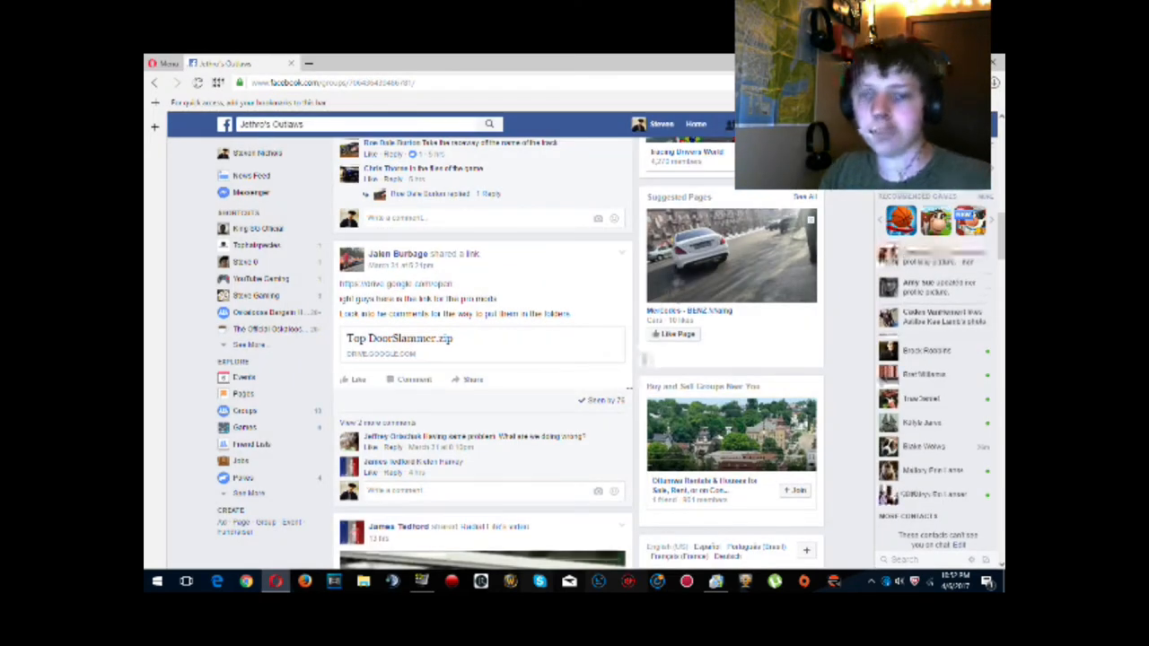